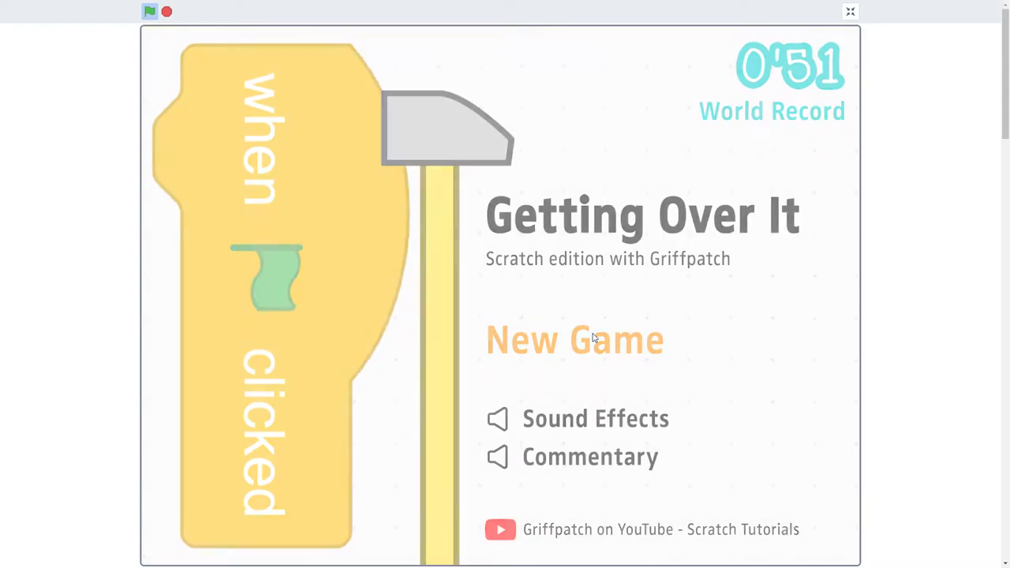
Start a new Getting Over It game from the title menu via New Game.
click(574, 341)
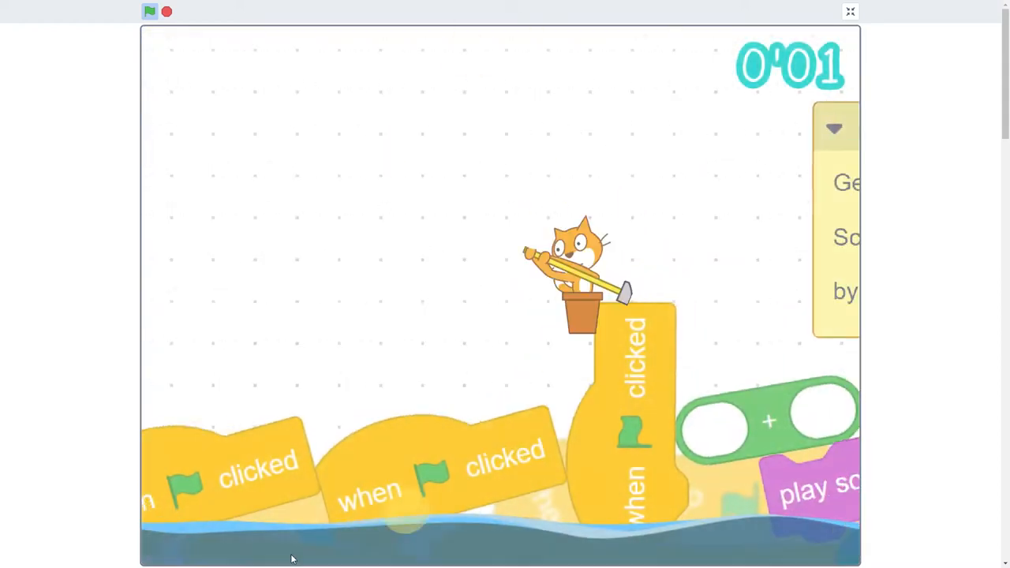